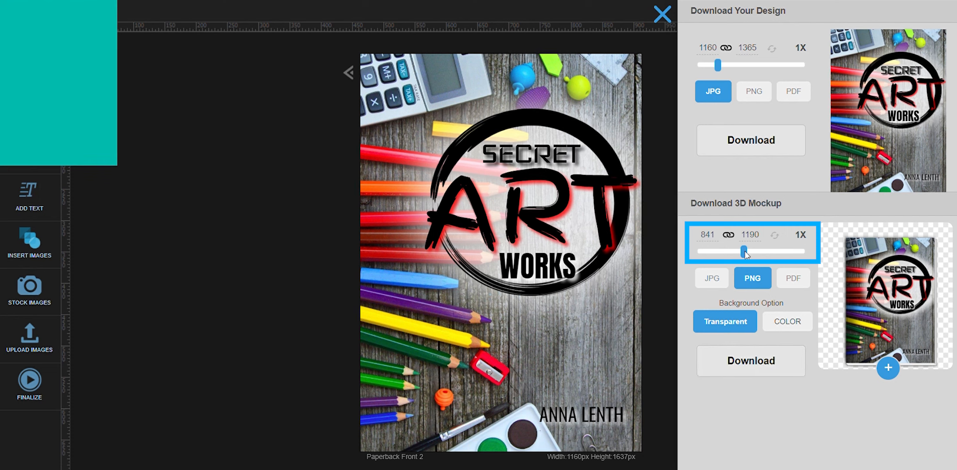
Slide the mockup size through its range and leave it at 2X, 1682 × 2380 pixels.
left_click_drag(743, 251, 800, 251)
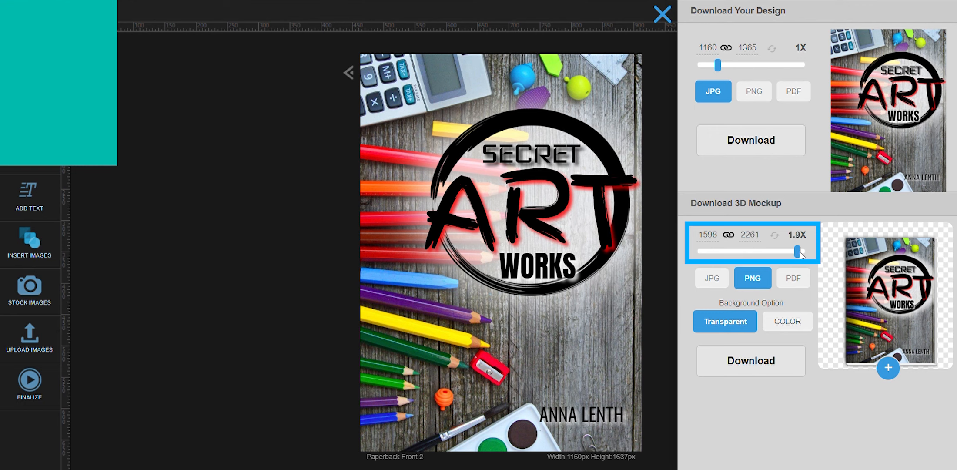
left_click_drag(798, 251, 698, 251)
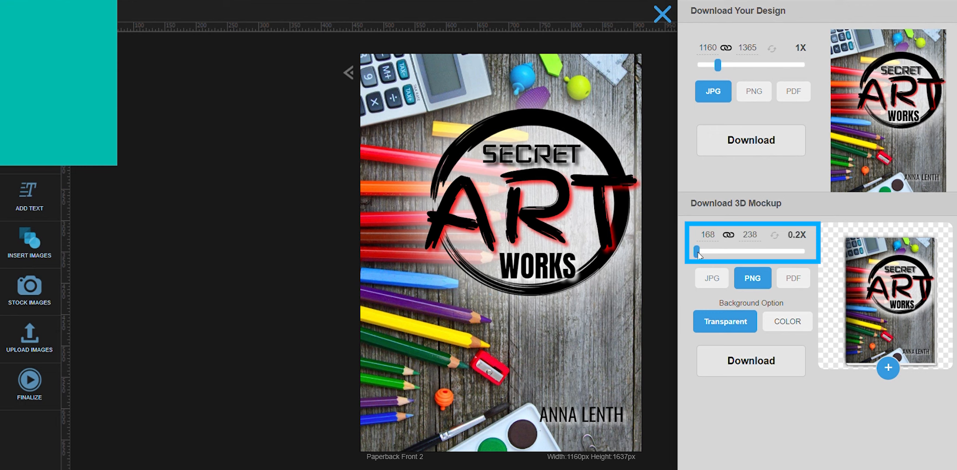
left_click_drag(696, 251, 739, 251)
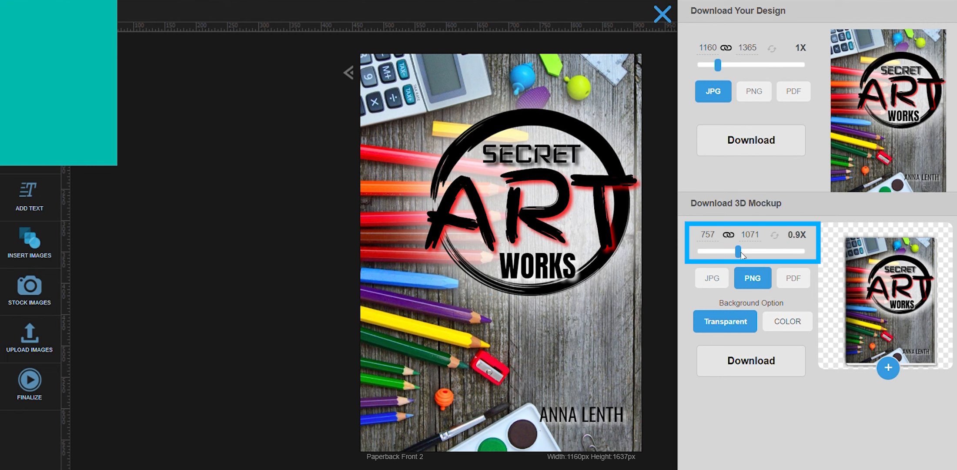
left_click_drag(726, 251, 803, 250)
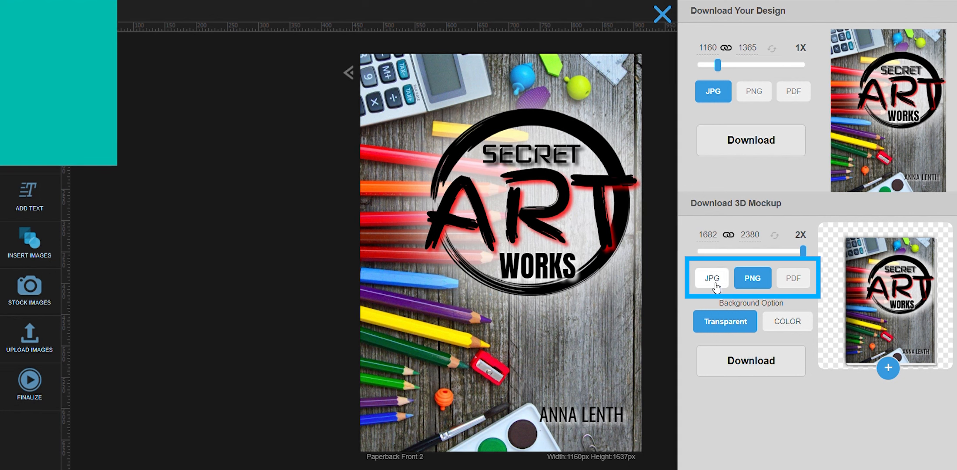
Preview JPG and PDF output formats, then keep PNG for the mockup.
left_click(711, 278)
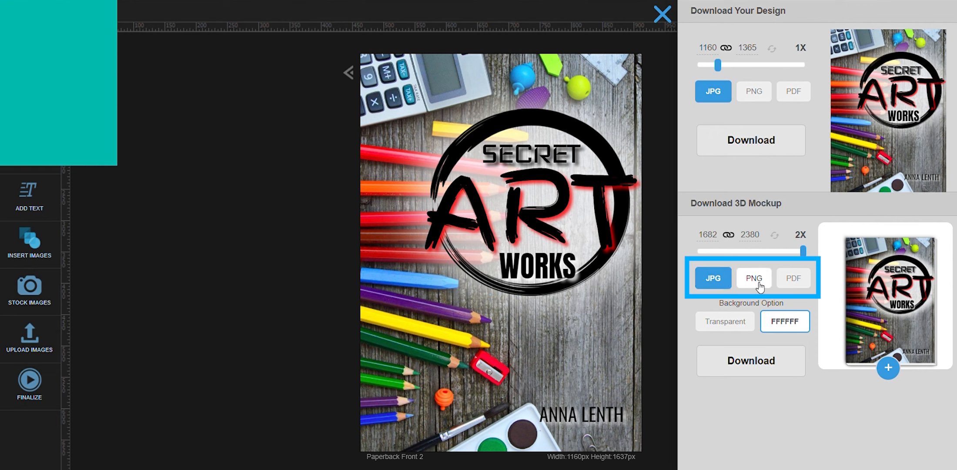
left_click(792, 278)
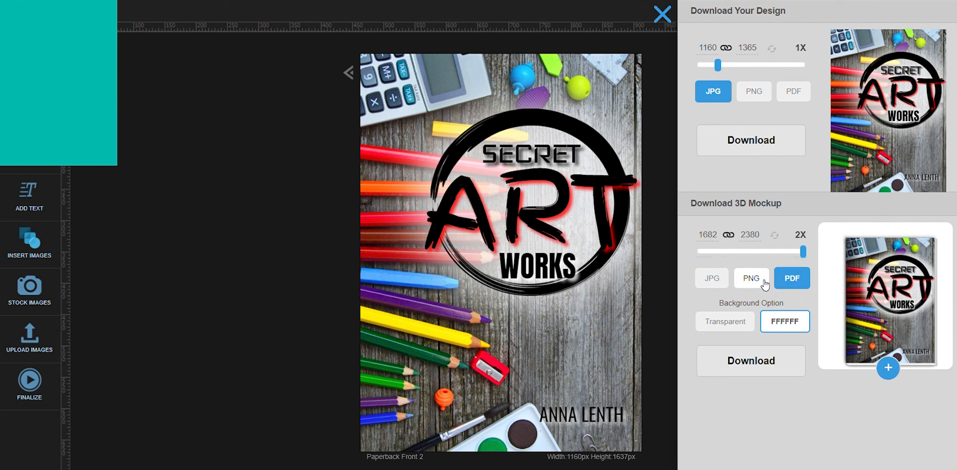
left_click(751, 277)
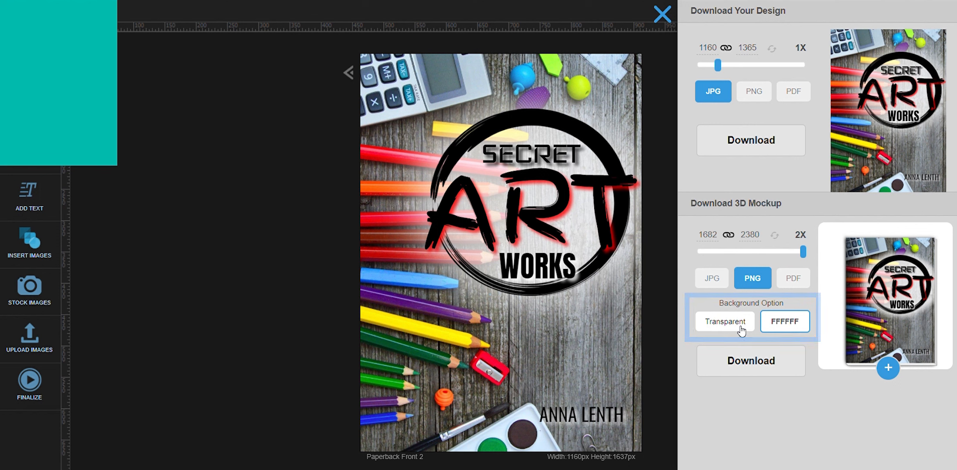
Peek at the solid colour background choices, then keep the background Transparent.
left_click(724, 321)
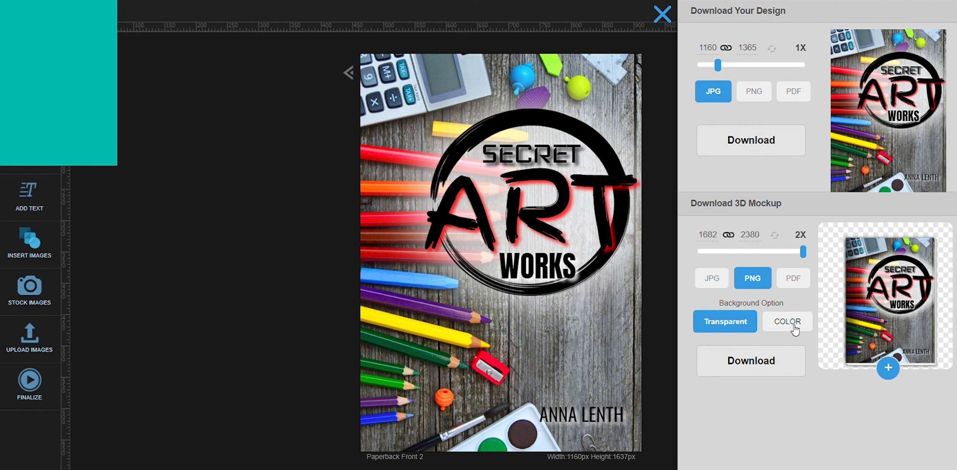
left_click(787, 322)
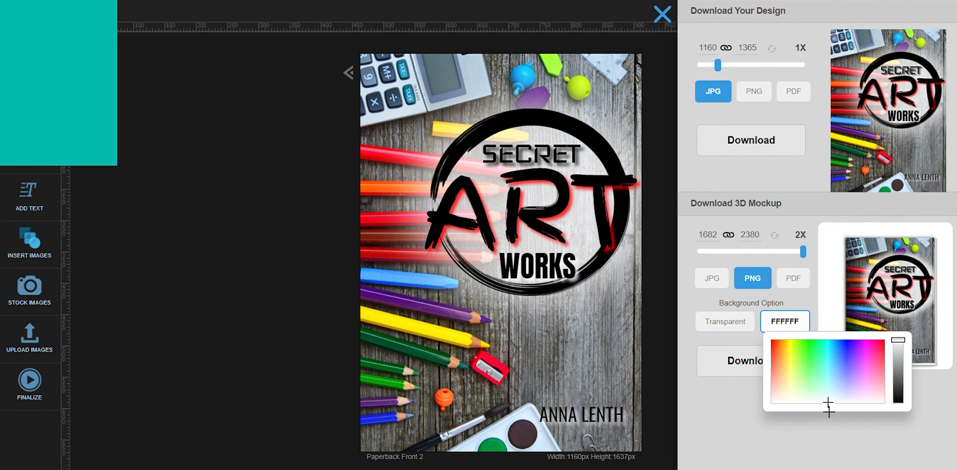
left_click(725, 321)
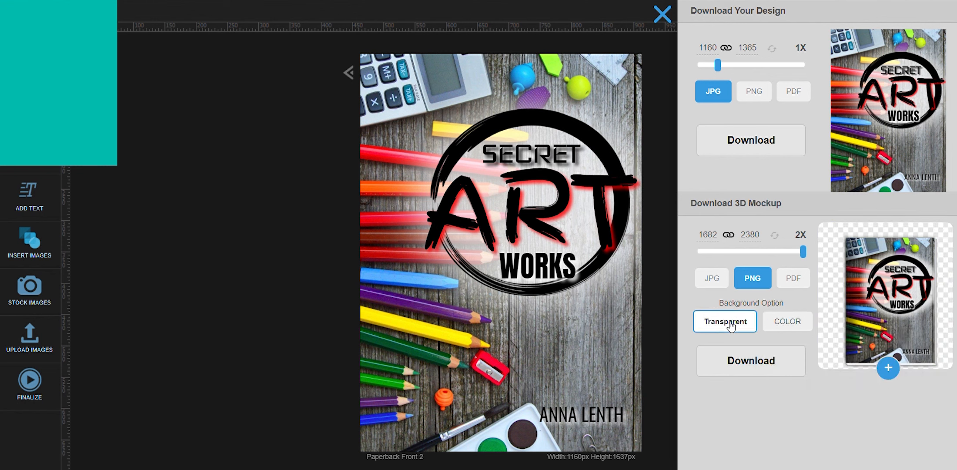
left_click(724, 321)
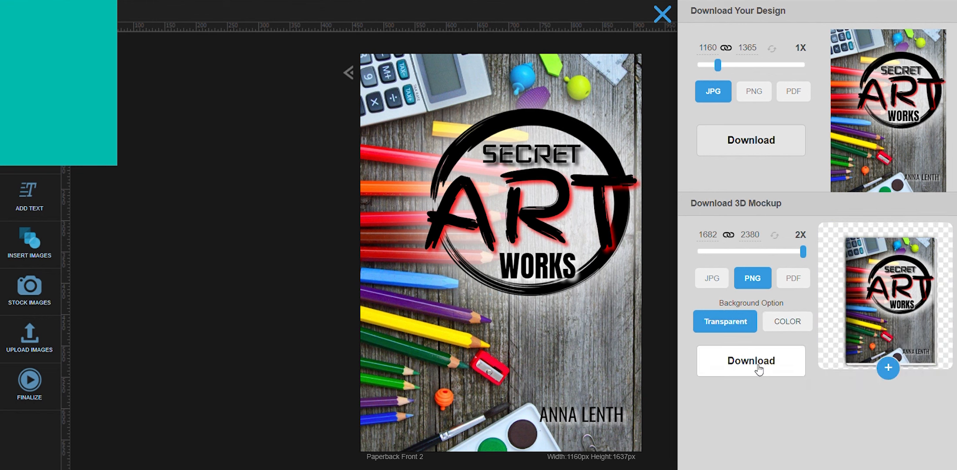